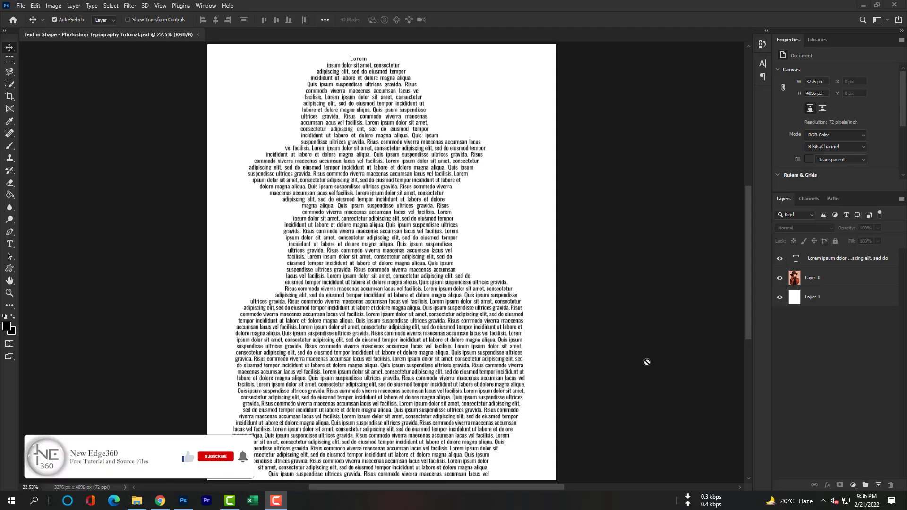
mouse_move(187, 458)
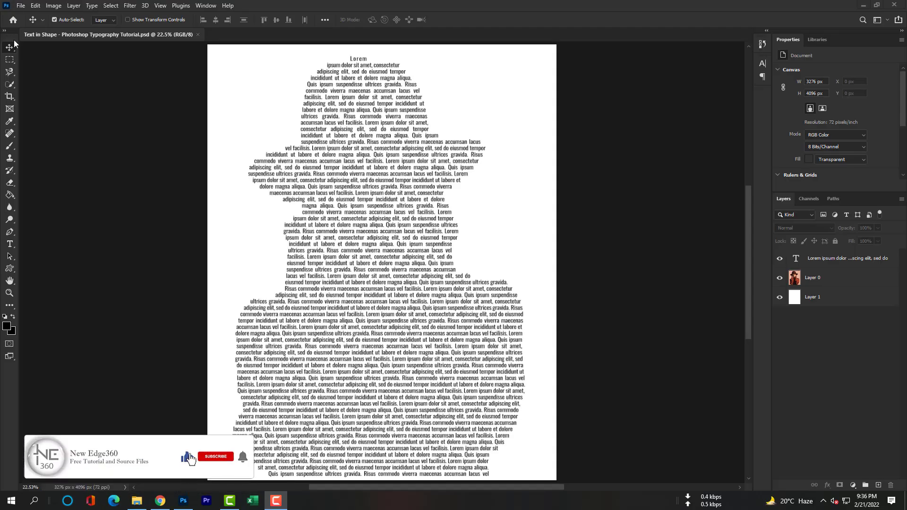
Open the portrait JPG from the project folder with Adobe Photoshop 2022
left_click(216, 457)
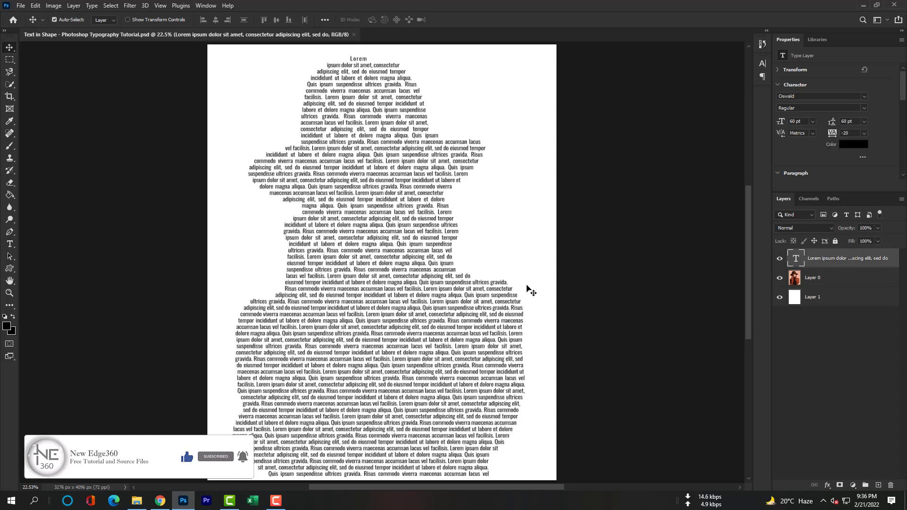
mouse_move(418, 333)
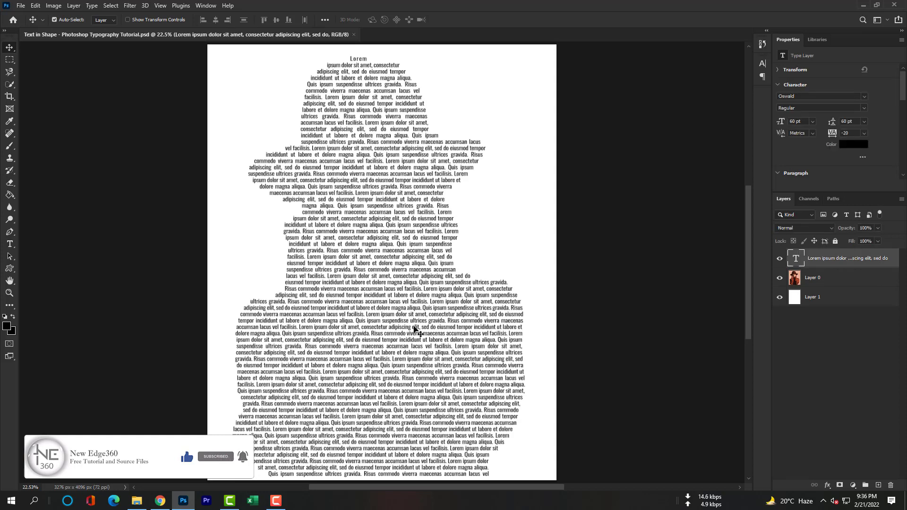
left_click(136, 500)
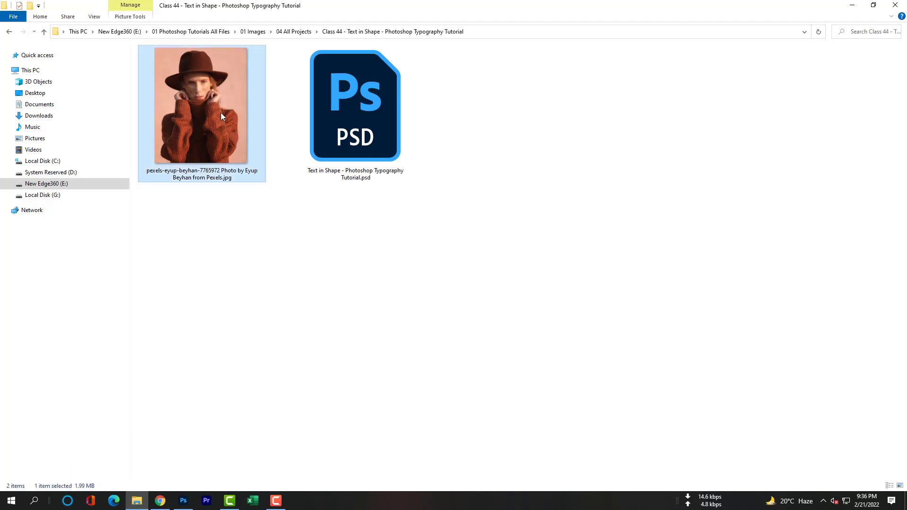
right_click(223, 117)
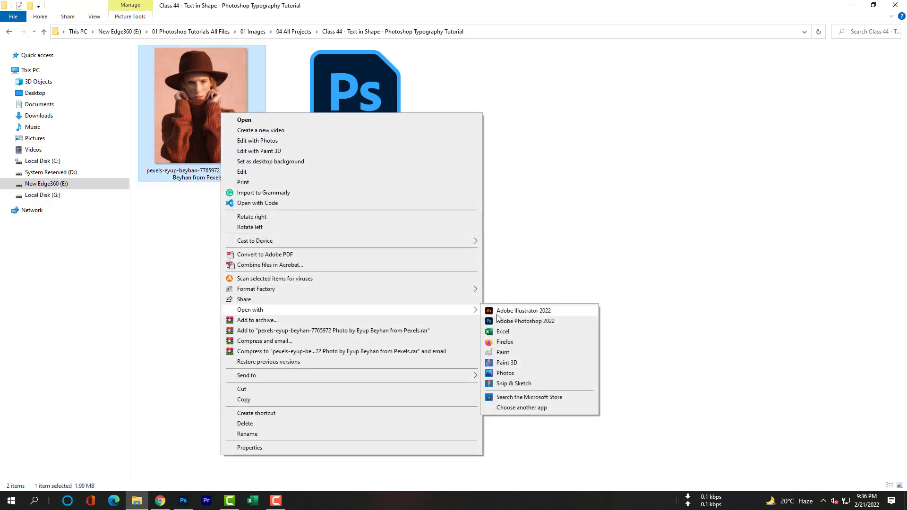
left_click(525, 321)
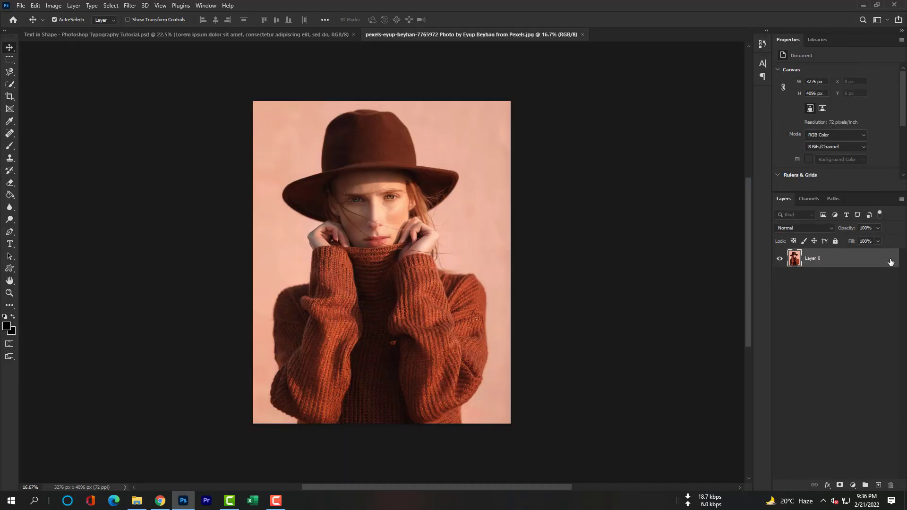
Create a white layer below the photo and rename Layer 0 to Subject
left_click(879, 485)
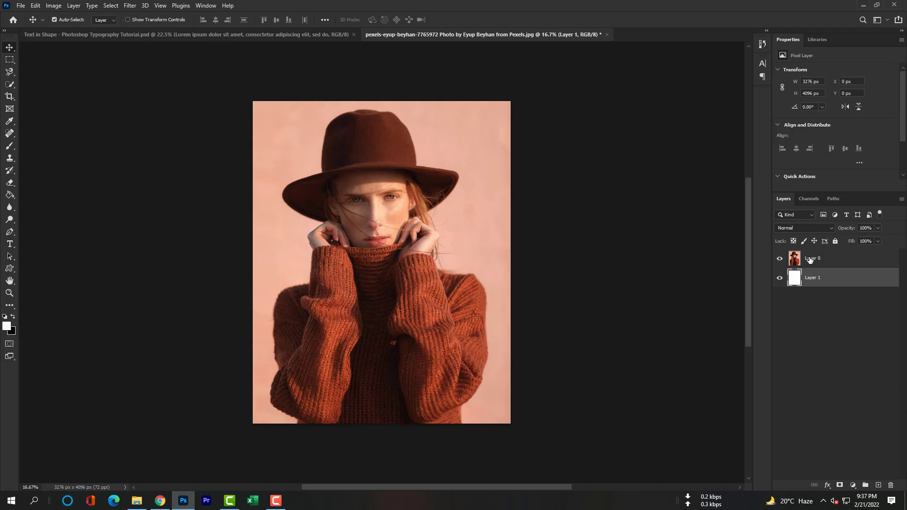
left_click(812, 258)
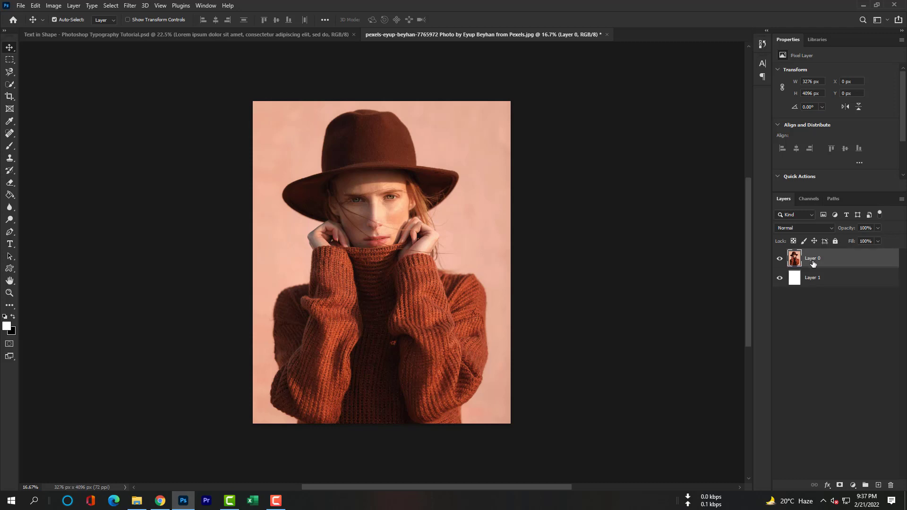
double_click(813, 258)
type("Subject")
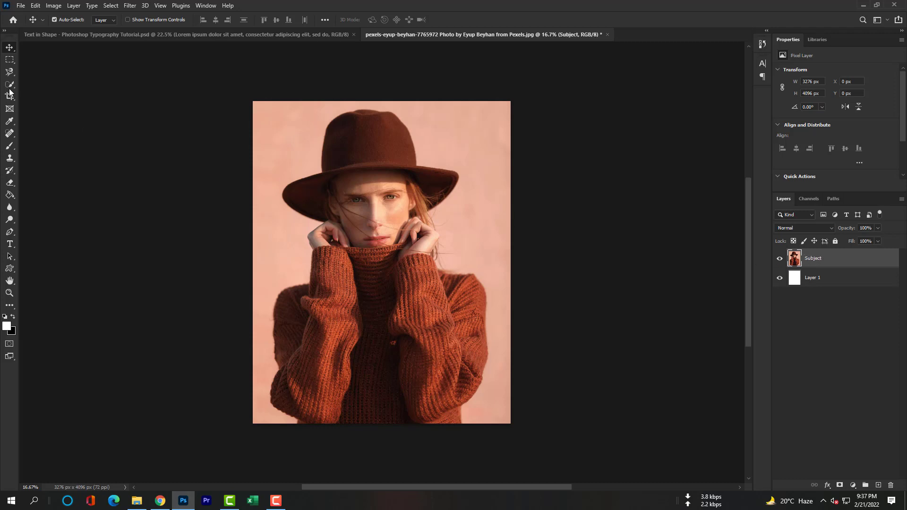
Select Subject on the woman and convert the selection to a work path
left_click(8, 85)
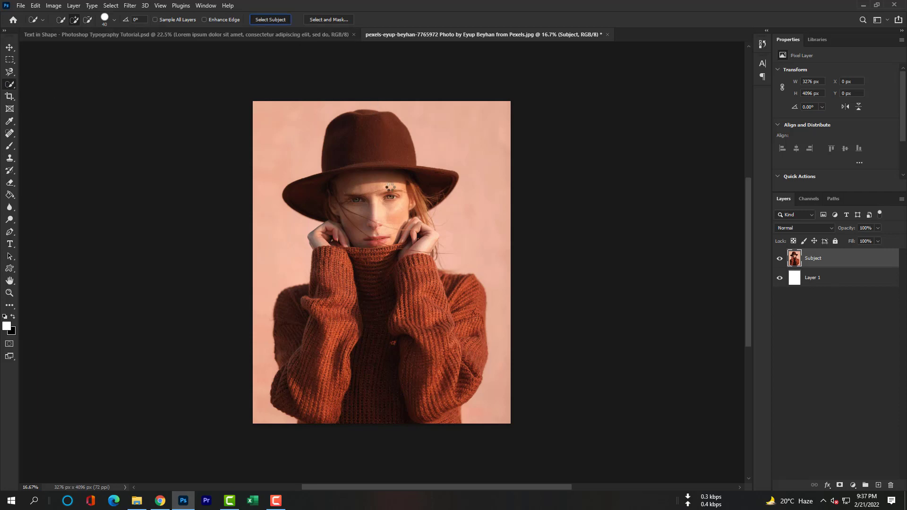
left_click(270, 19)
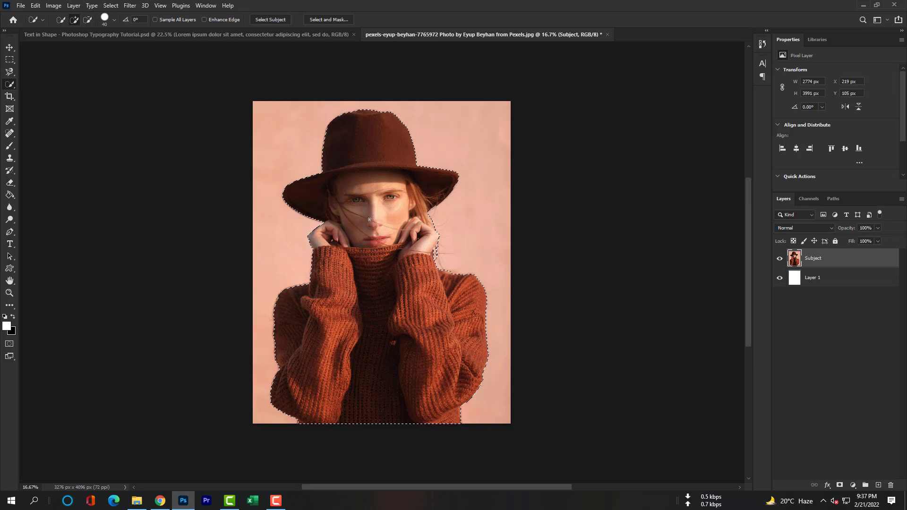
right_click(367, 219)
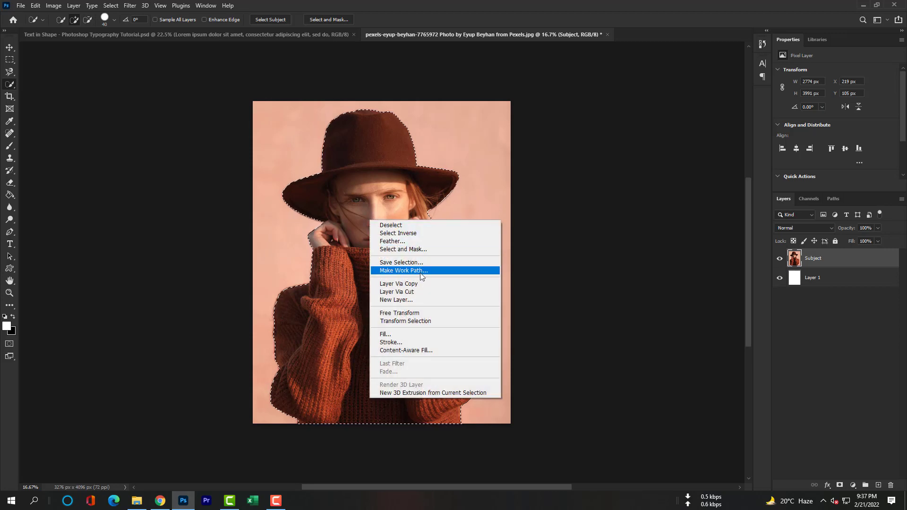
left_click(403, 270)
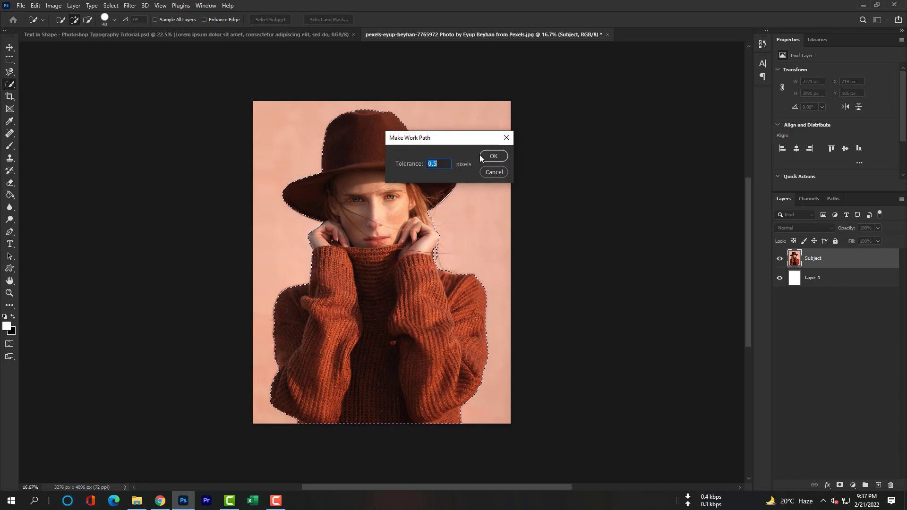
left_click(493, 156)
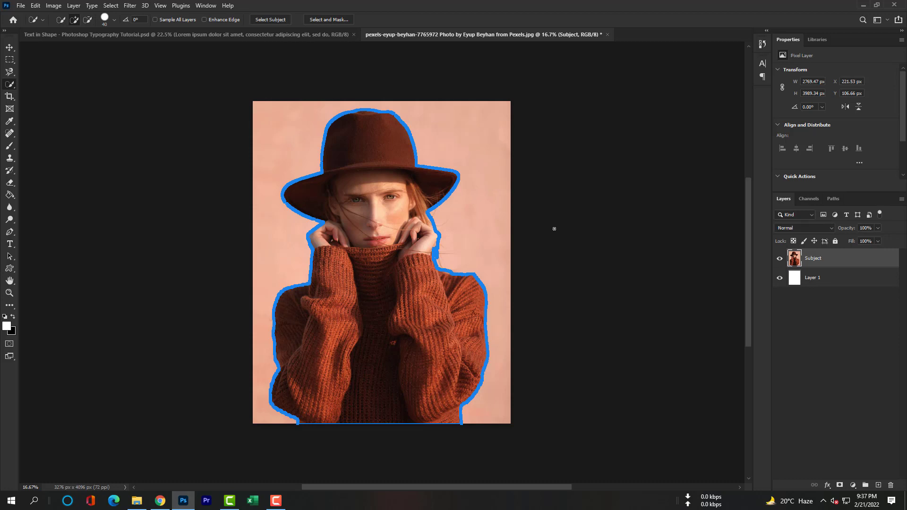
mouse_move(22, 246)
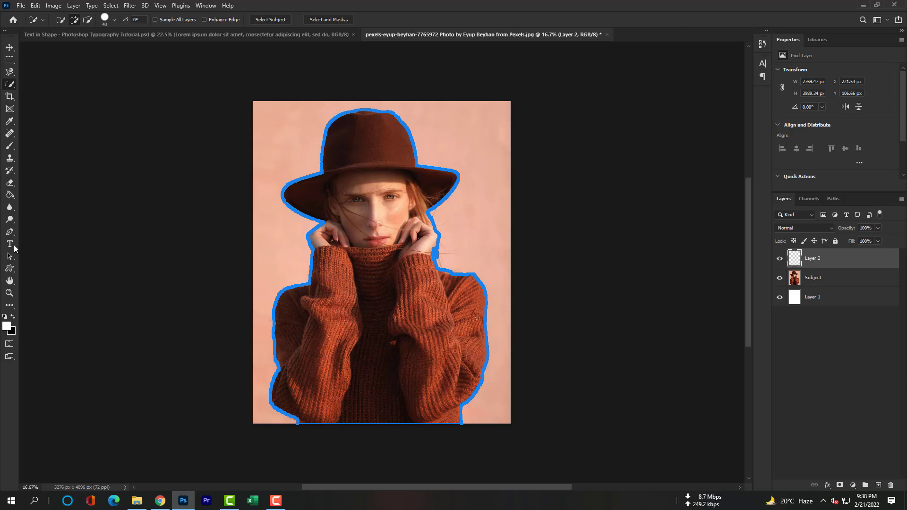
Choose the Type tool and show the Paragraph panel via the Window menu
left_click(9, 244)
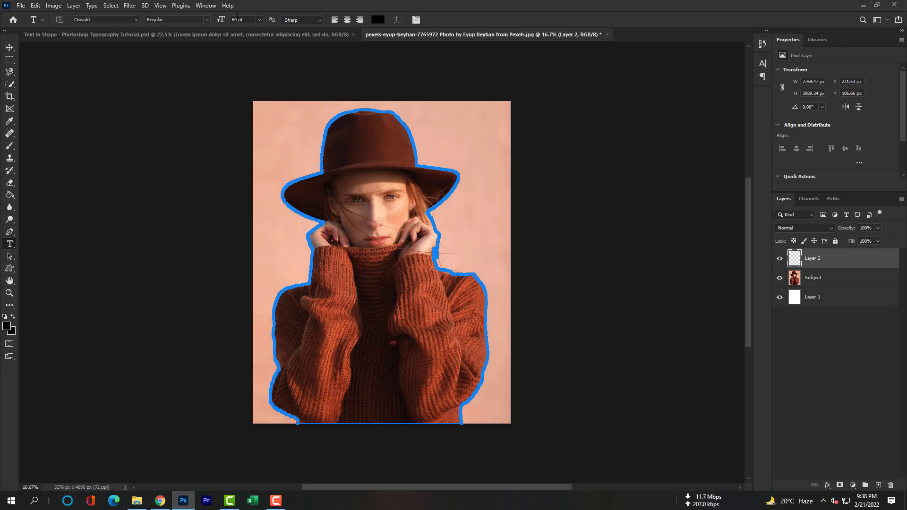
left_click(206, 5)
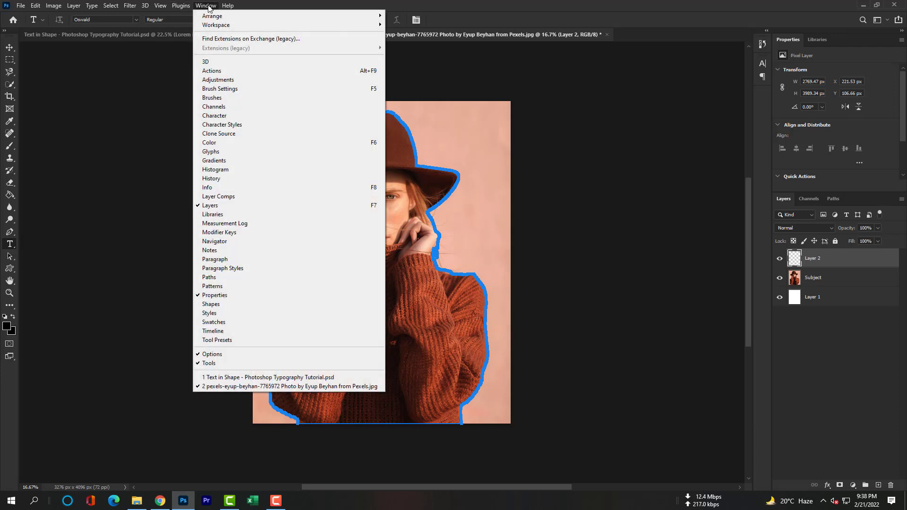
mouse_move(214, 259)
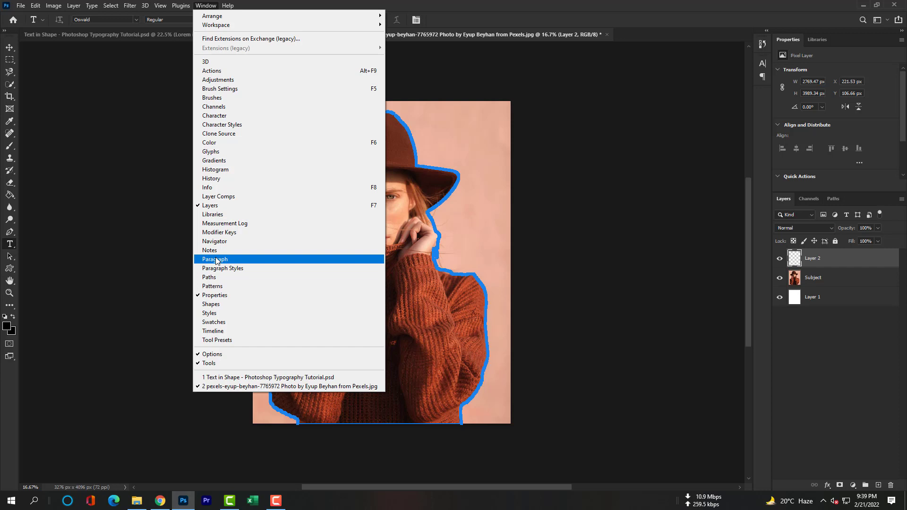
left_click(215, 259)
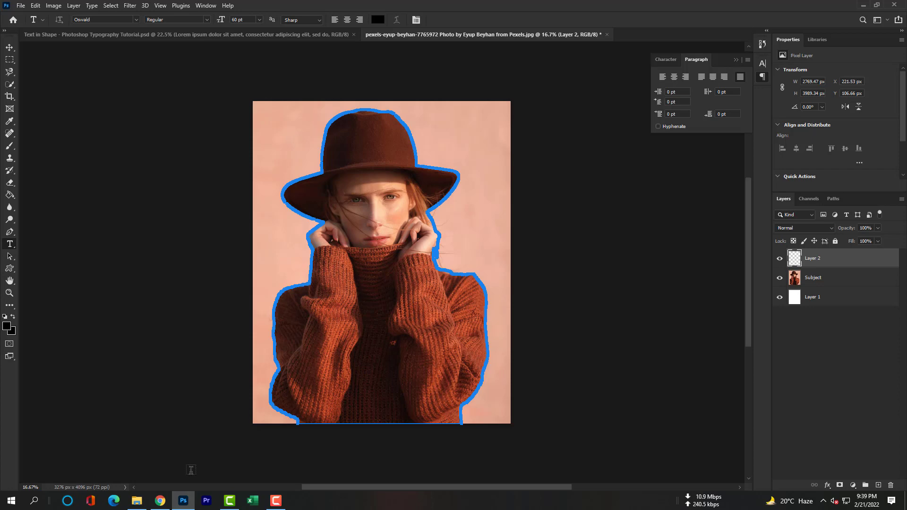
left_click(160, 501)
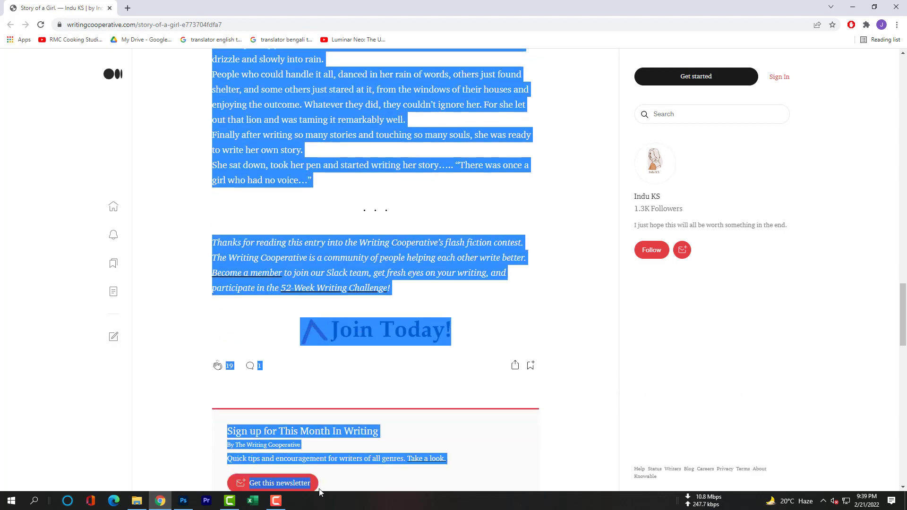
Copy the selected story text from the article page in Chrome
scroll("down", 3)
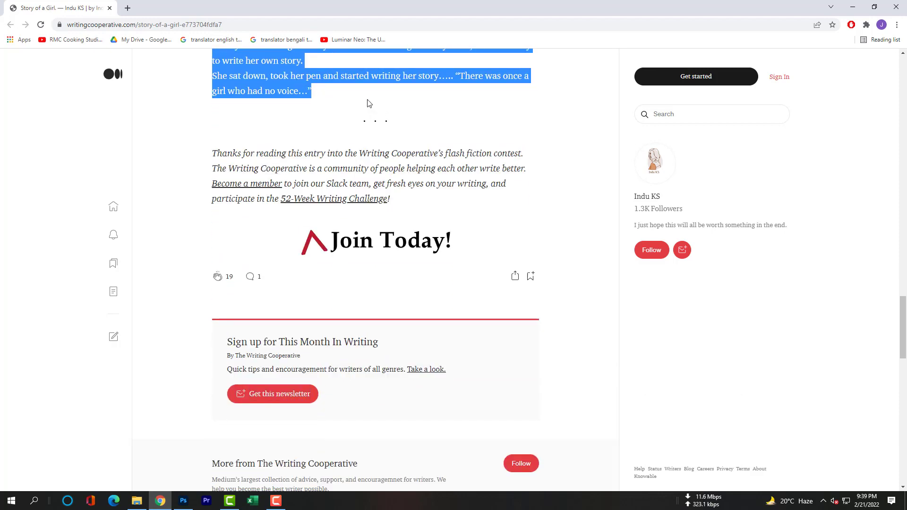
right_click(348, 84)
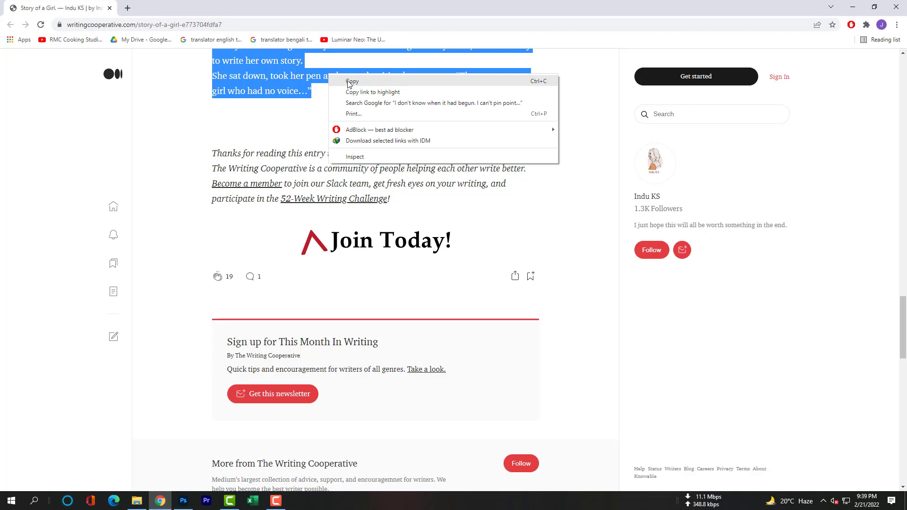
left_click(184, 501)
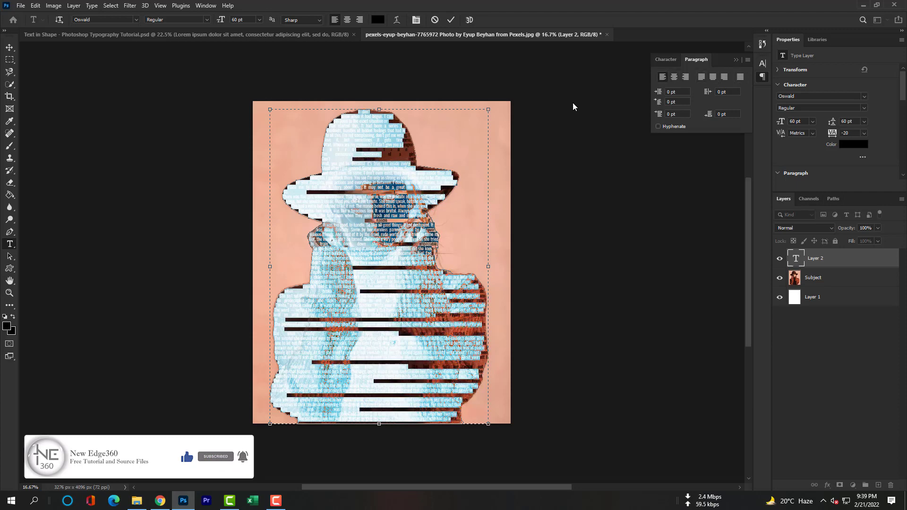
Apply Justify All to the silhouette text and commit it with the Move tool
left_click(739, 77)
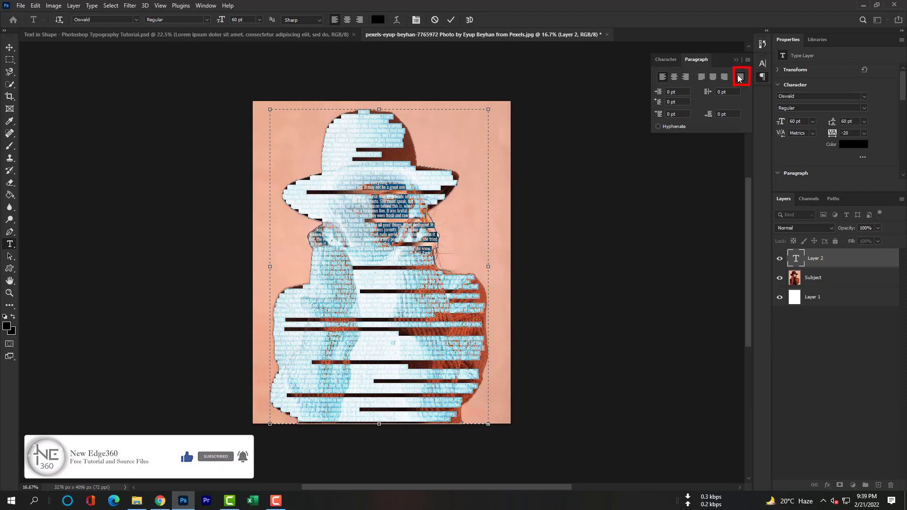
left_click(739, 77)
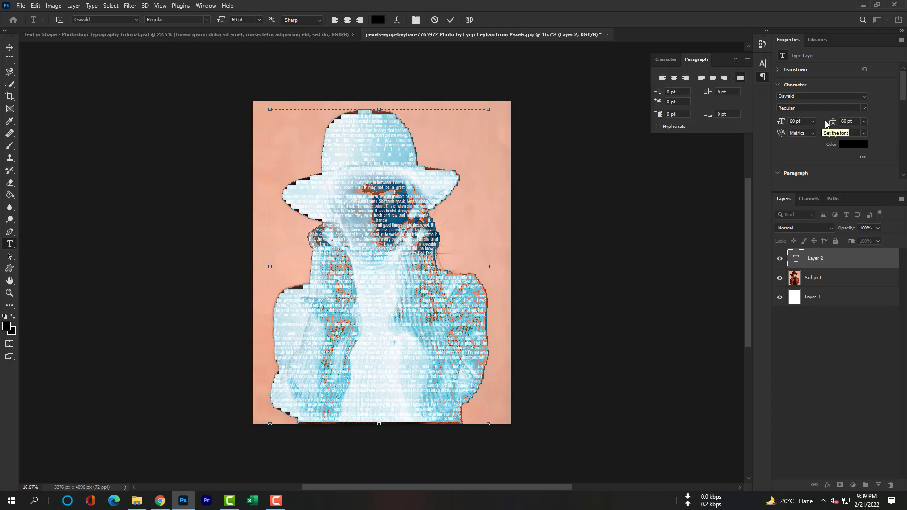
mouse_move(833, 122)
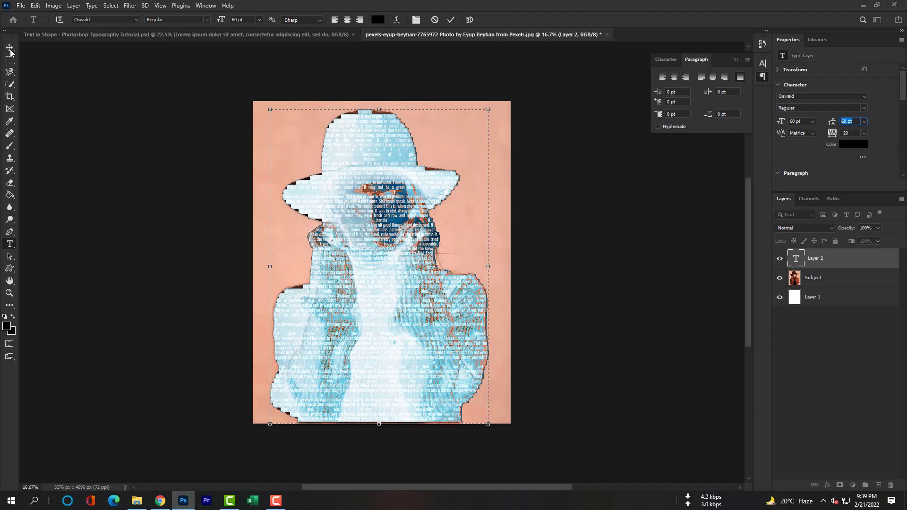
left_click(6, 46)
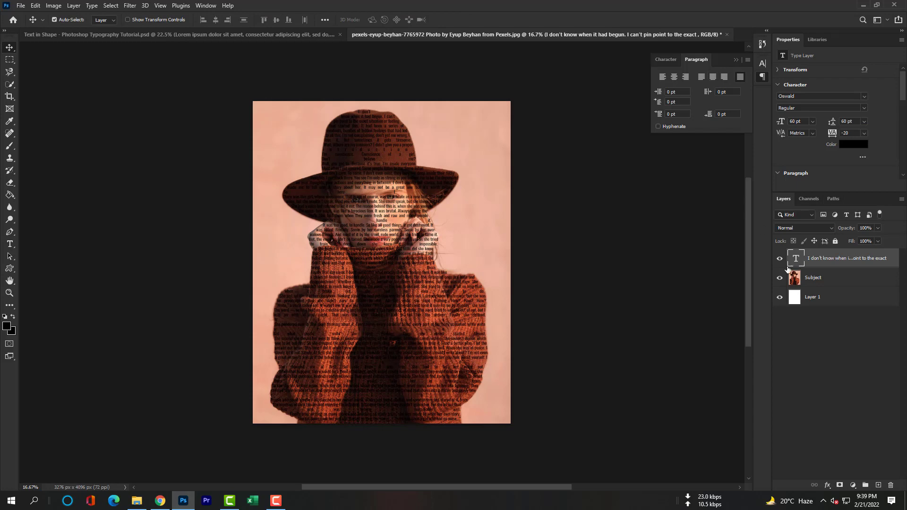
Drag the Subject layer's opacity down to 0% so only the text shows
left_click(813, 278)
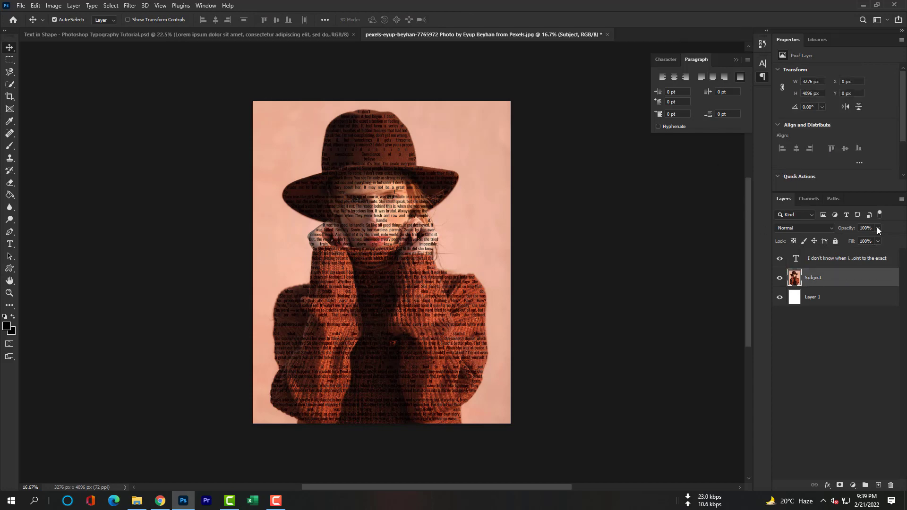
left_click_drag(878, 227, 833, 227)
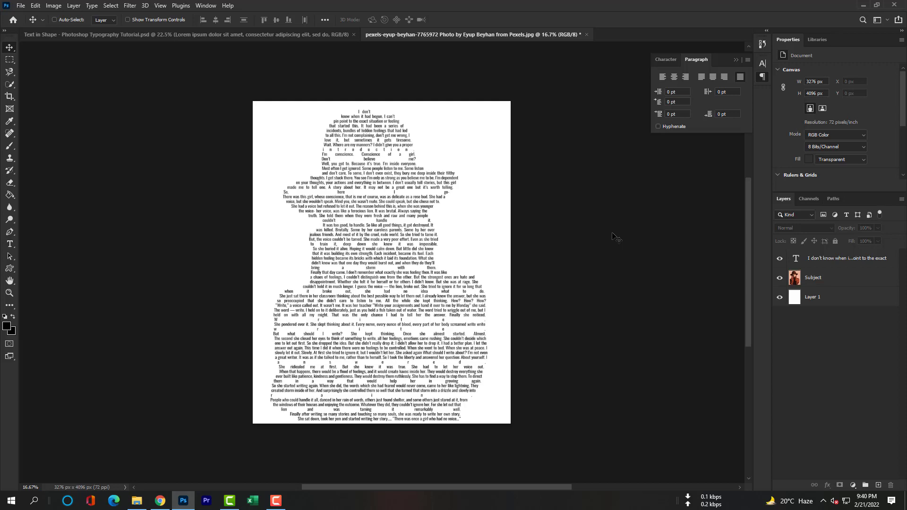
key("ctrl+0")
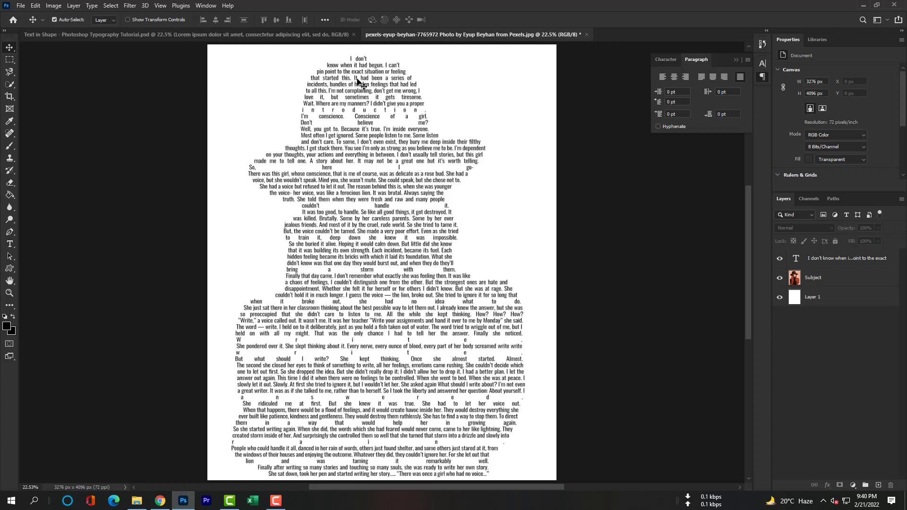
mouse_move(336, 90)
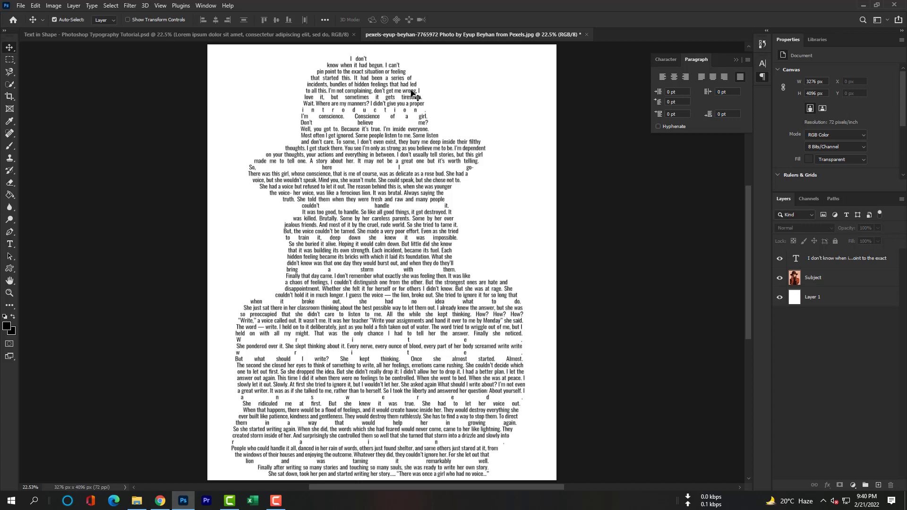
mouse_move(372, 100)
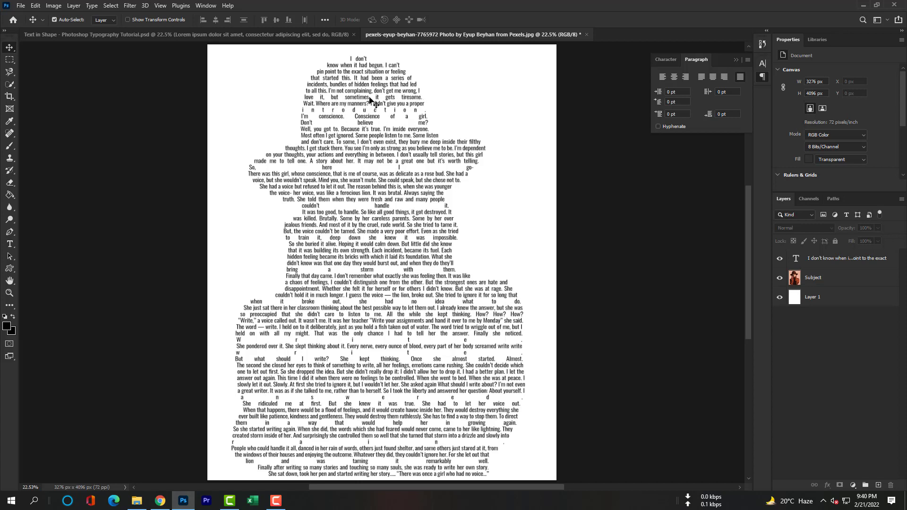
mouse_move(332, 113)
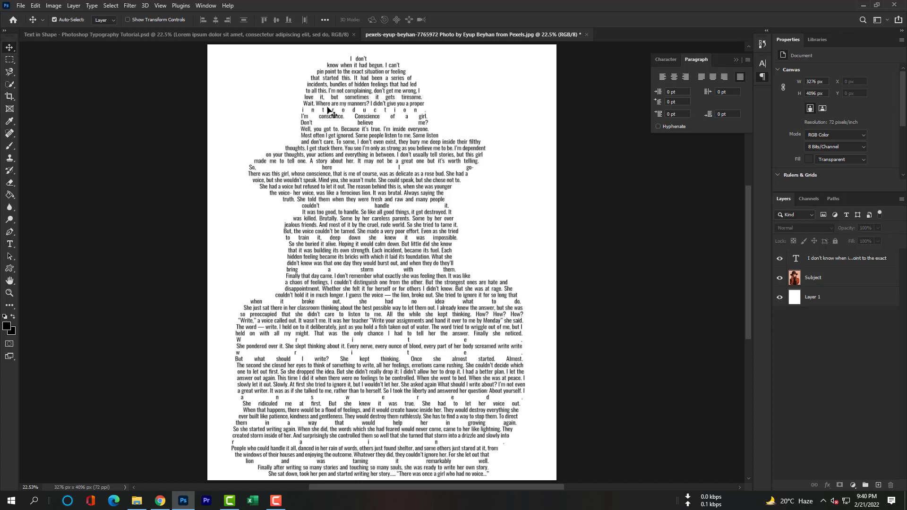
mouse_move(370, 111)
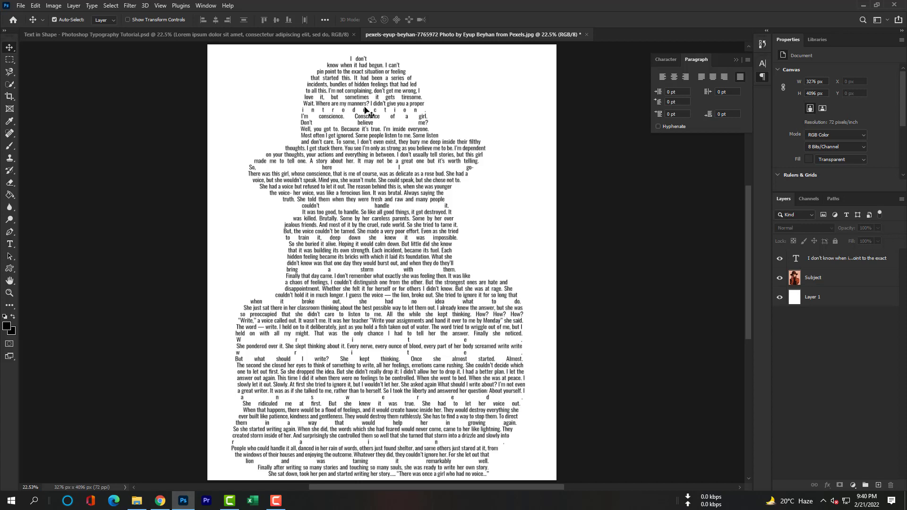
mouse_move(320, 117)
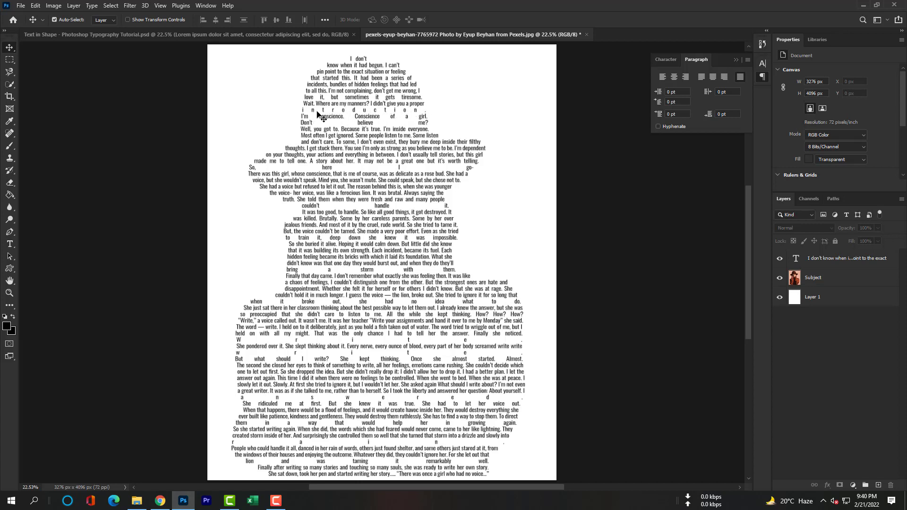
mouse_move(323, 124)
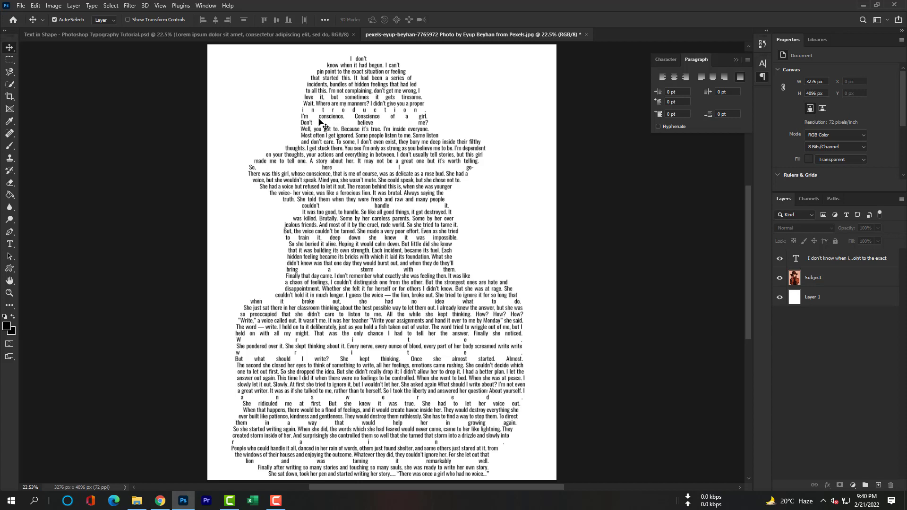
mouse_move(366, 123)
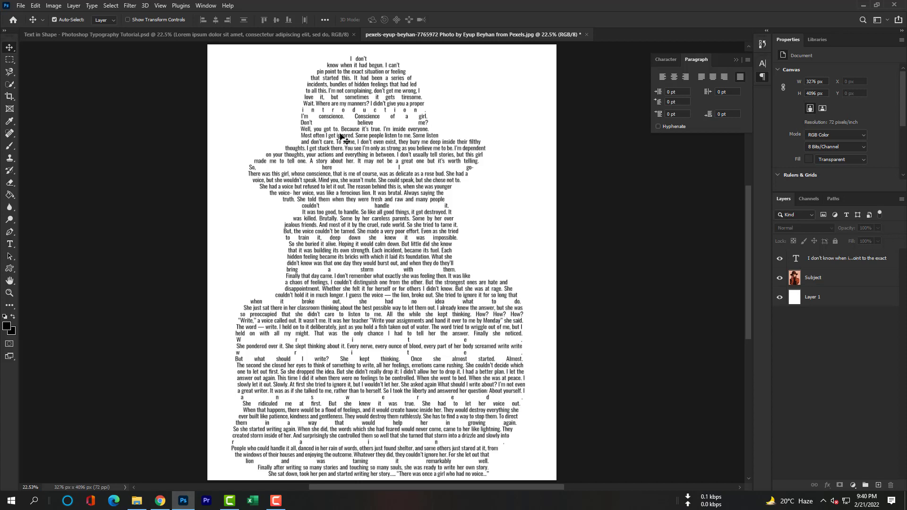
mouse_move(371, 136)
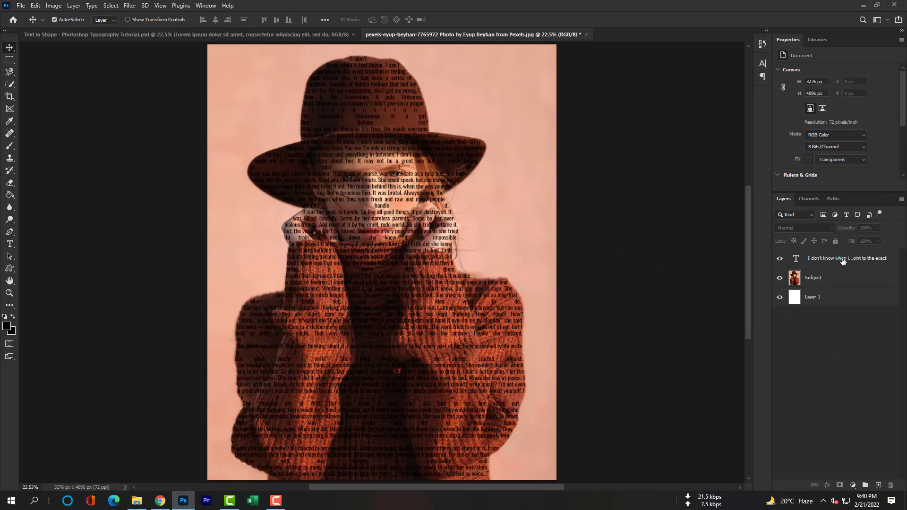
Reduce the story text layer's opacity so the woman's face shows through
left_click(847, 258)
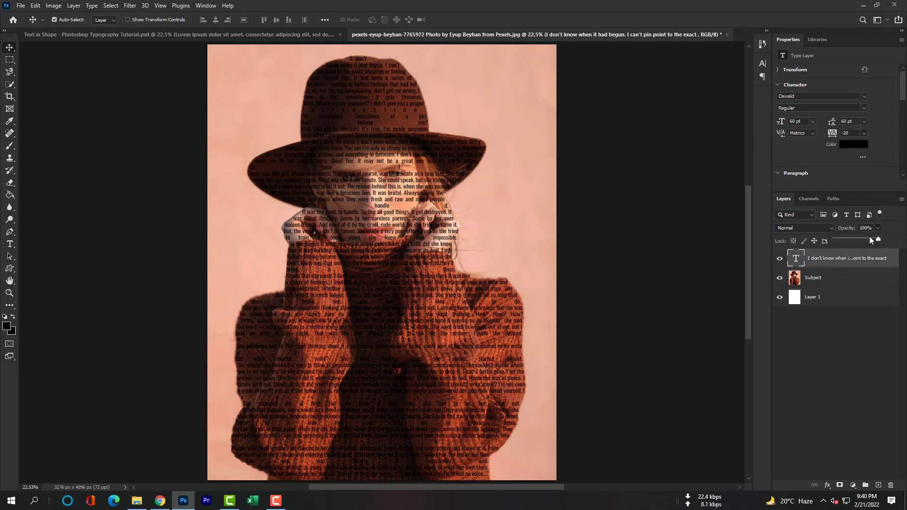
left_click_drag(875, 239, 858, 239)
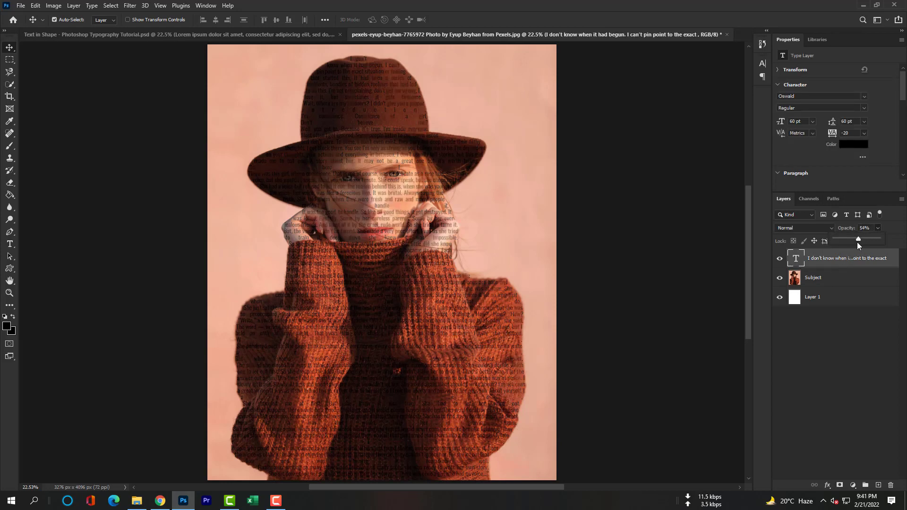